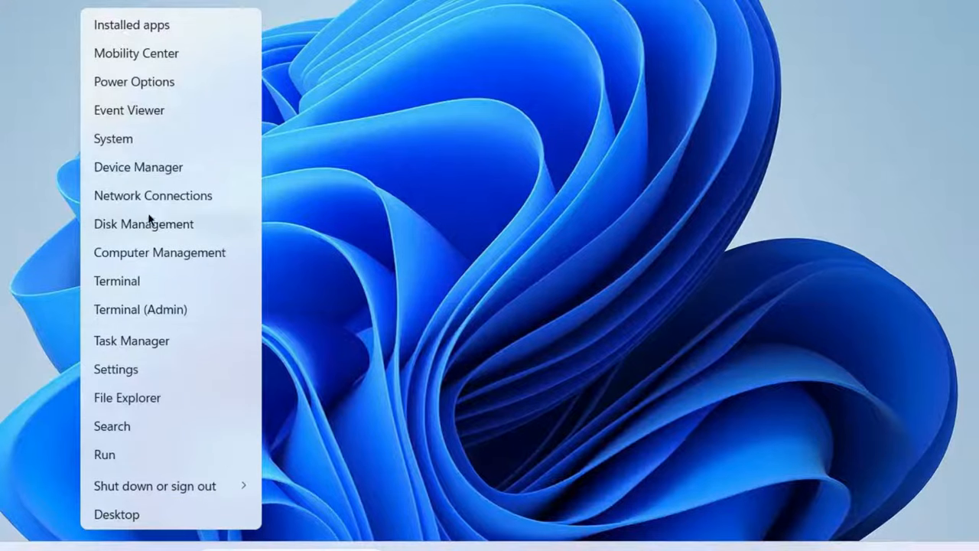
- Launch Device Manager from the Start button's context menu
{"action": "left_click", "coordinate": [137, 166]}
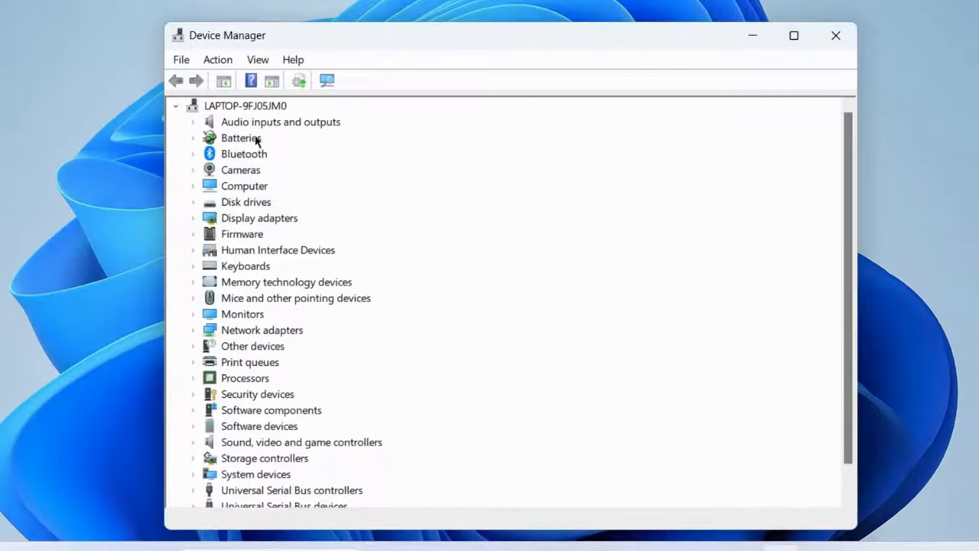
{"action": "mouse_move", "coordinate": [232, 218]}
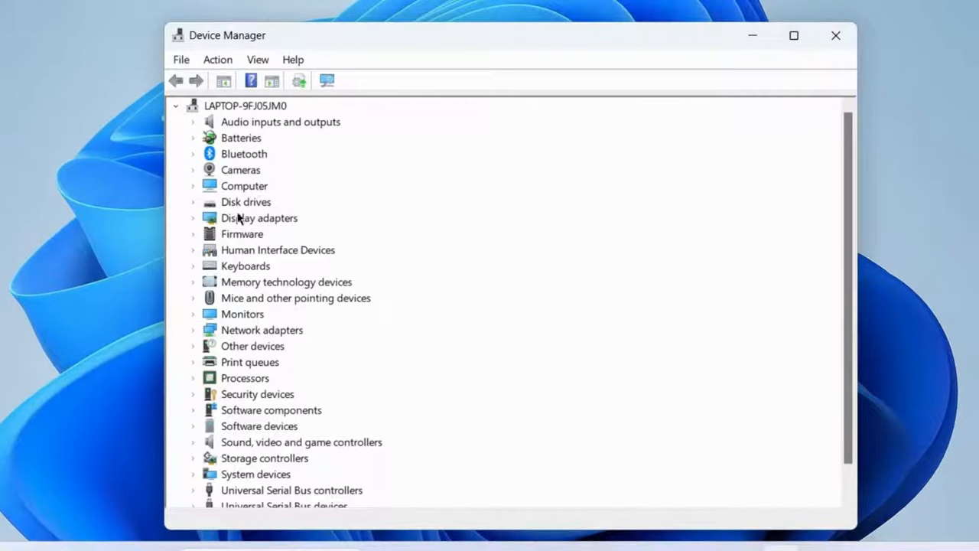
- Expand Disk drives and bring up the SK hynix PC711 drive's action menu
{"action": "left_click", "coordinate": [193, 202]}
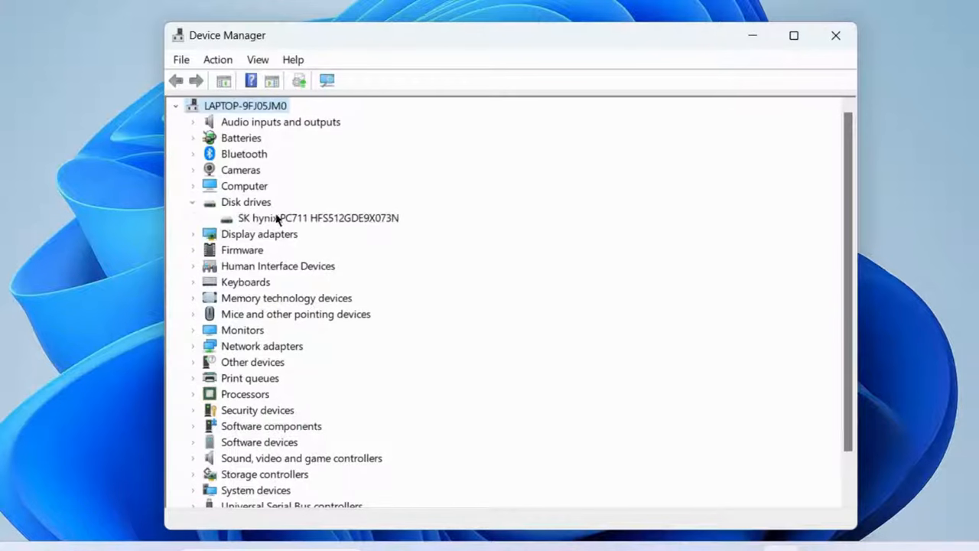
{"action": "mouse_move", "coordinate": [299, 220]}
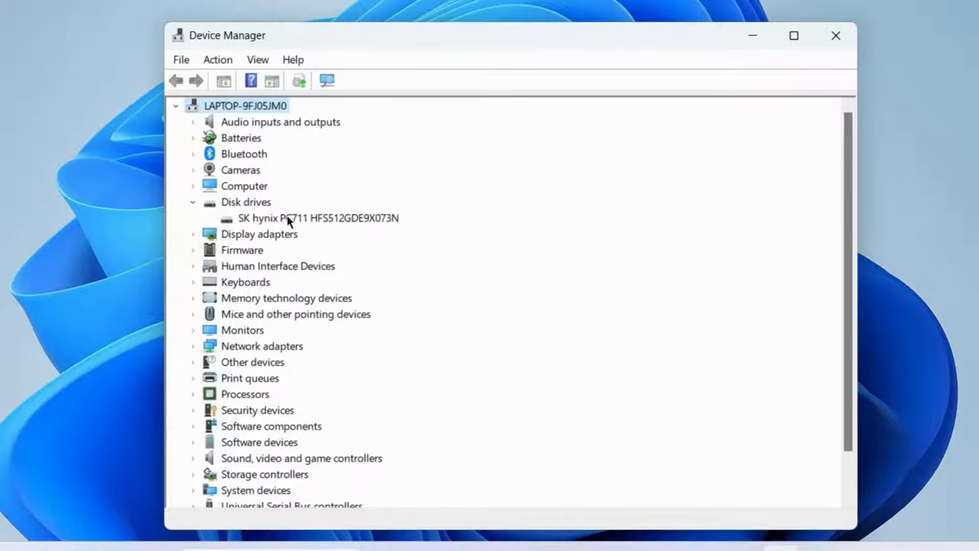
{"action": "right_click", "coordinate": [291, 217]}
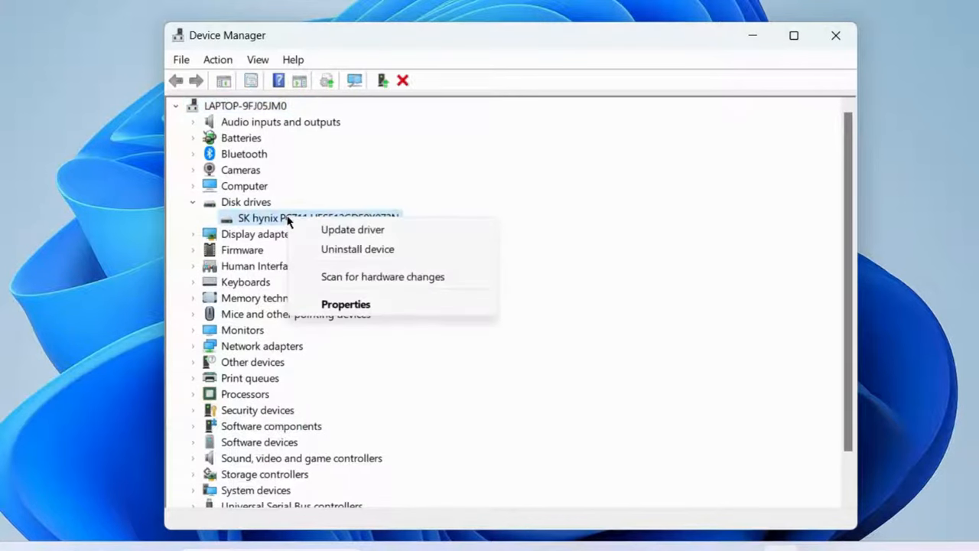
{"action": "mouse_move", "coordinate": [327, 233]}
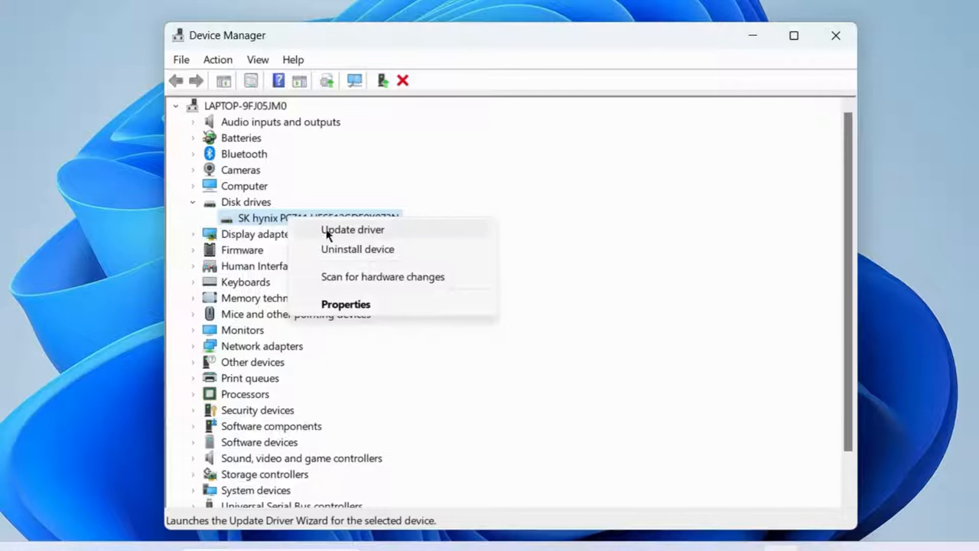
{"action": "mouse_move", "coordinate": [349, 309]}
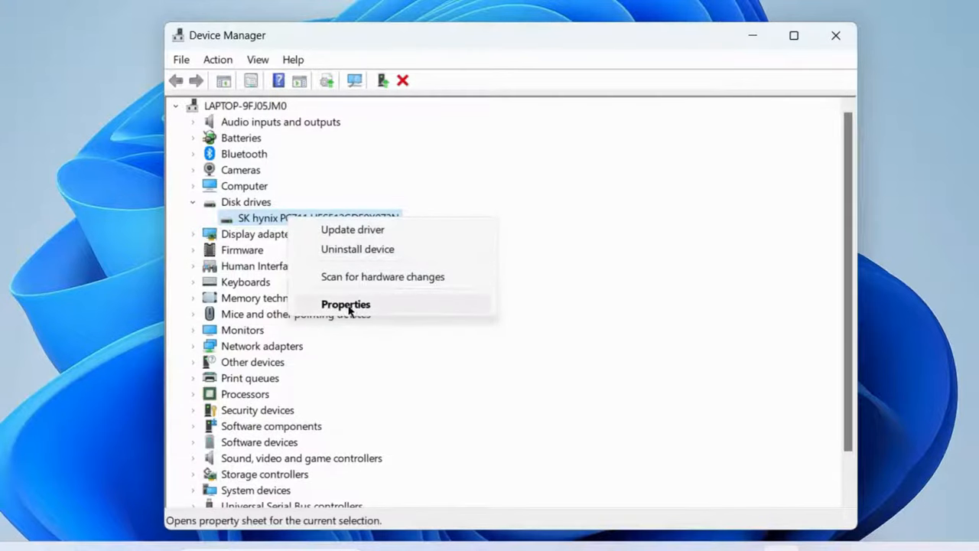
- View the SK hynix drive's Driver details: Microsoft provider, version 10.0.22621.1778
{"action": "left_click", "coordinate": [346, 303]}
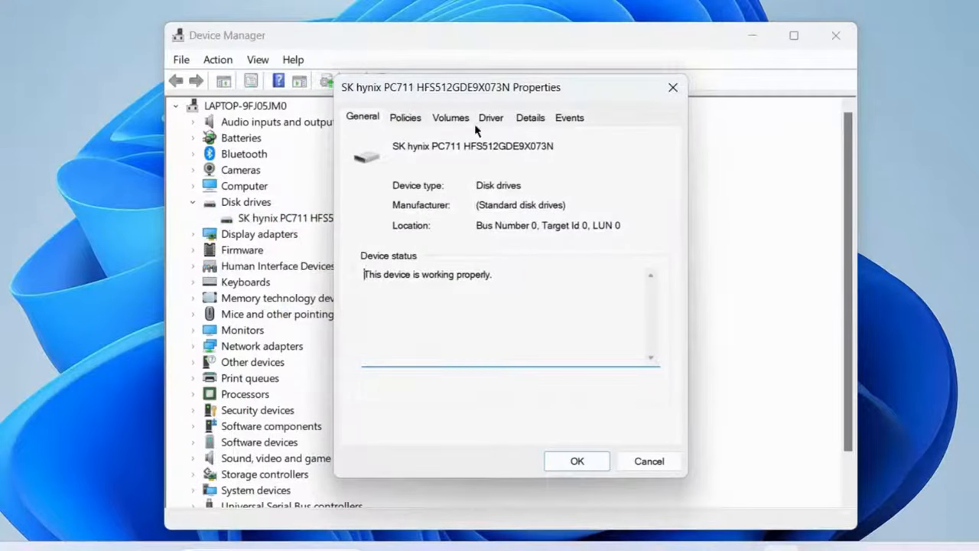
{"action": "left_click", "coordinate": [491, 116]}
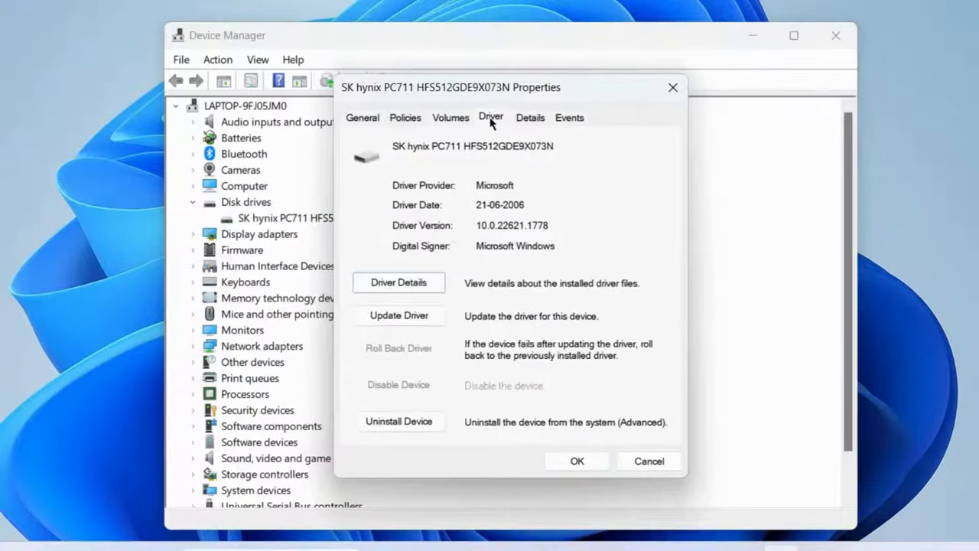
{"action": "mouse_move", "coordinate": [378, 345]}
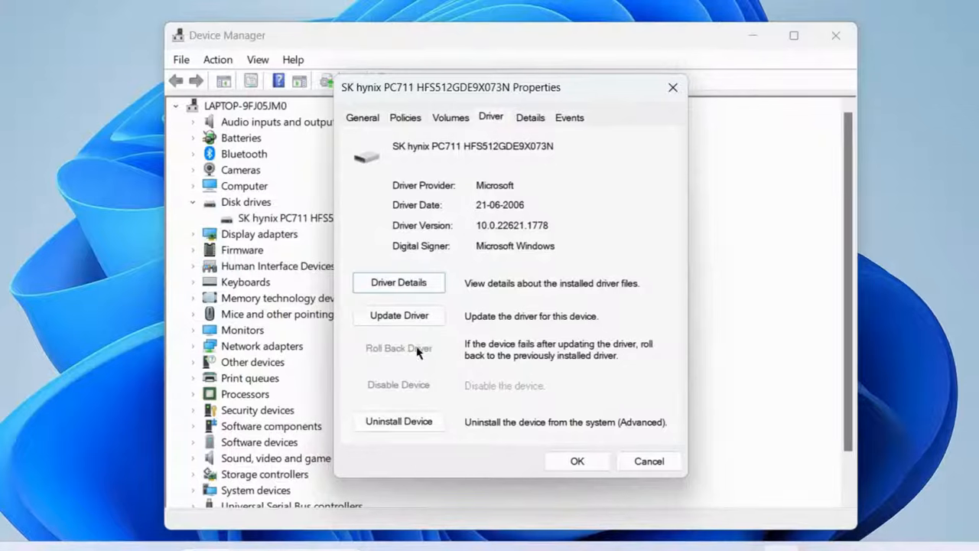
{"action": "mouse_move", "coordinate": [574, 356]}
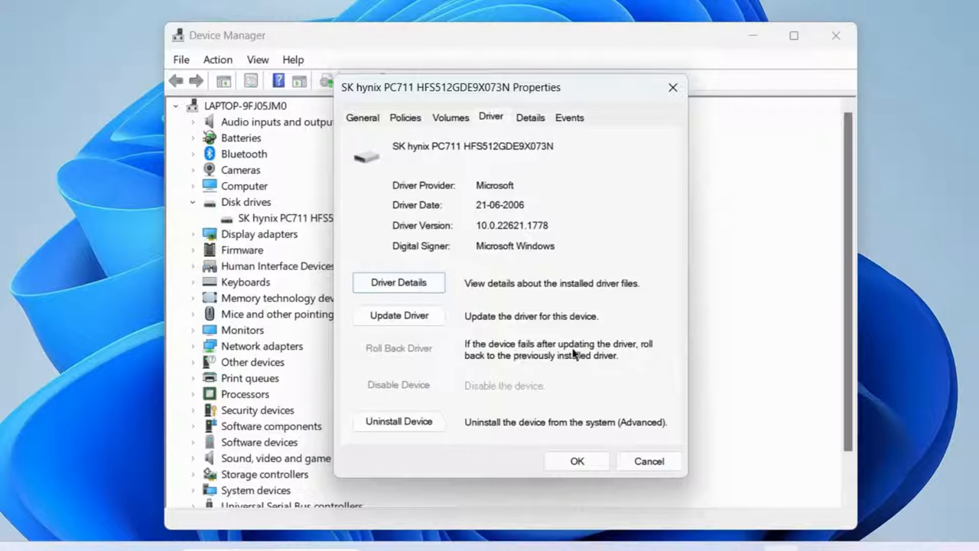
{"action": "mouse_move", "coordinate": [514, 370]}
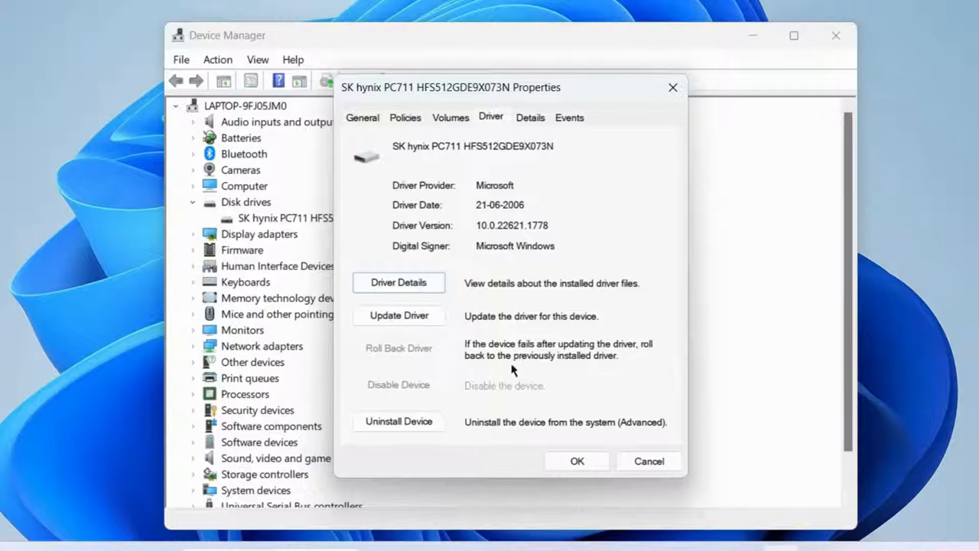
{"action": "mouse_move", "coordinate": [590, 357]}
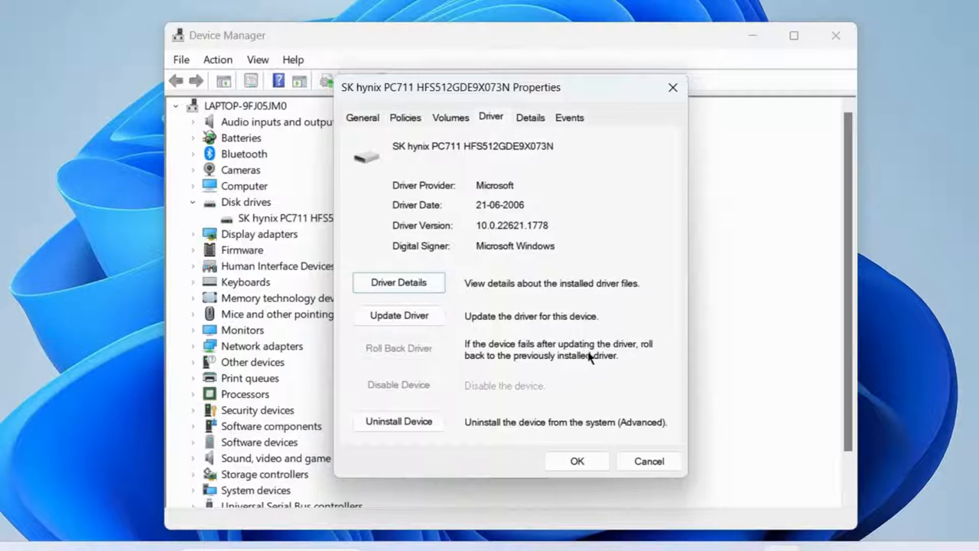
{"action": "mouse_move", "coordinate": [569, 380]}
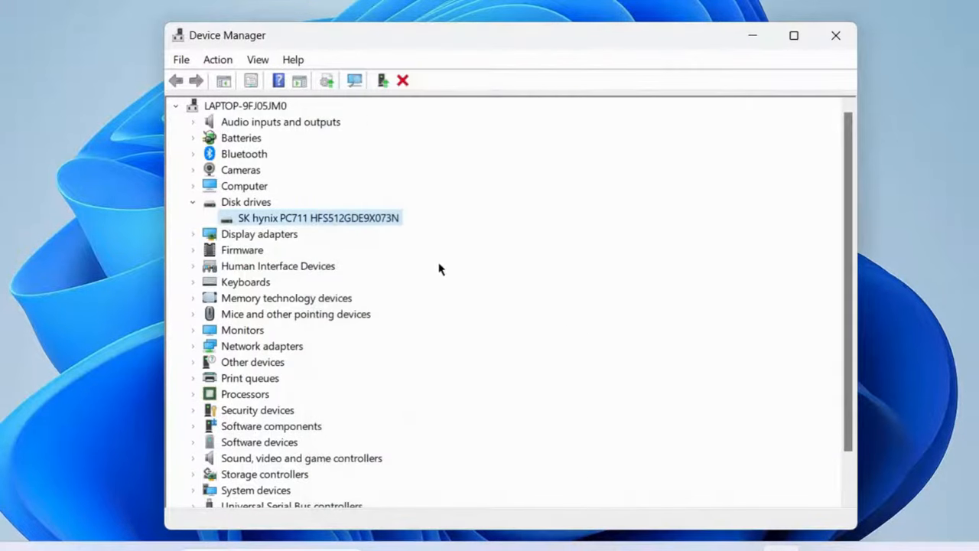
- Run an automatic driver update search for the SK hynix drive and dismiss the best-drivers-installed report
{"action": "right_click", "coordinate": [303, 217]}
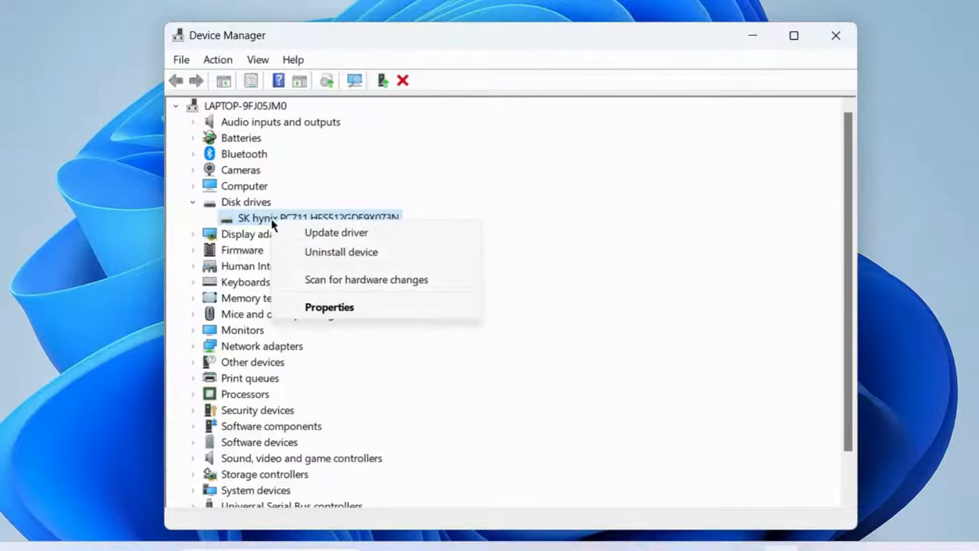
{"action": "mouse_move", "coordinate": [345, 237]}
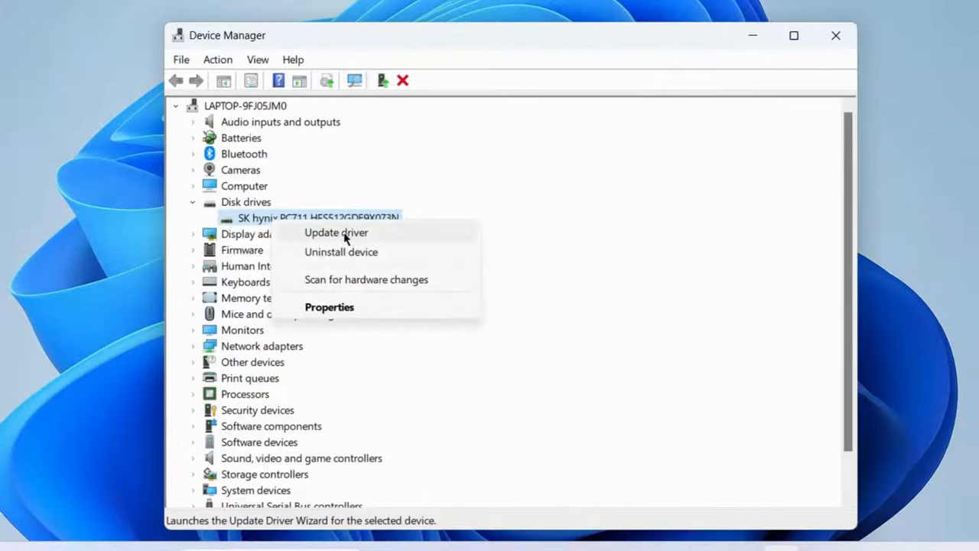
{"action": "left_click", "coordinate": [335, 233]}
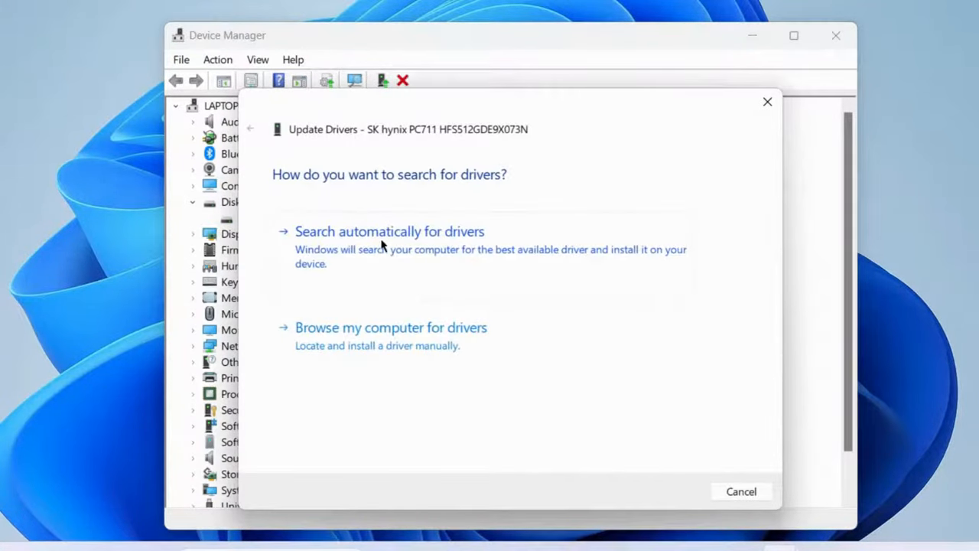
{"action": "left_click", "coordinate": [389, 231]}
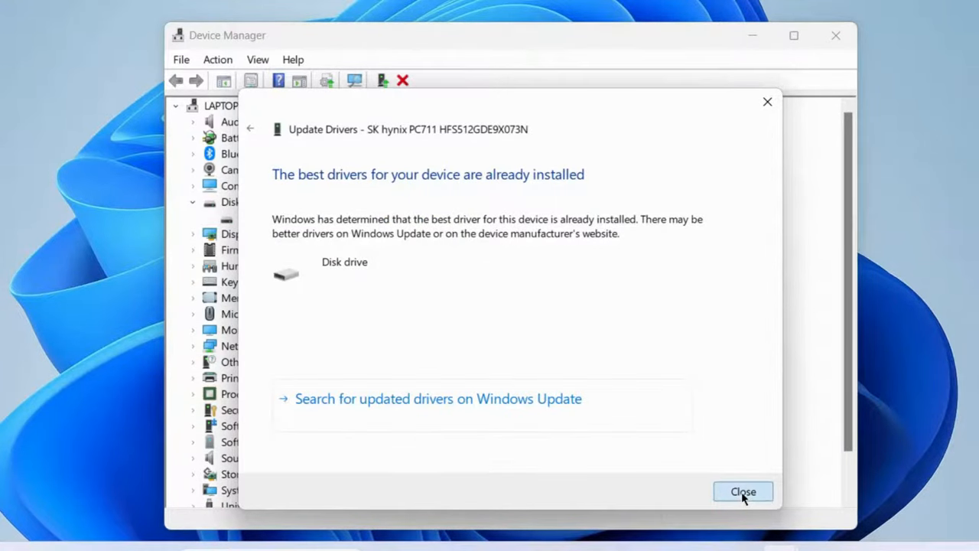
{"action": "left_click", "coordinate": [744, 491]}
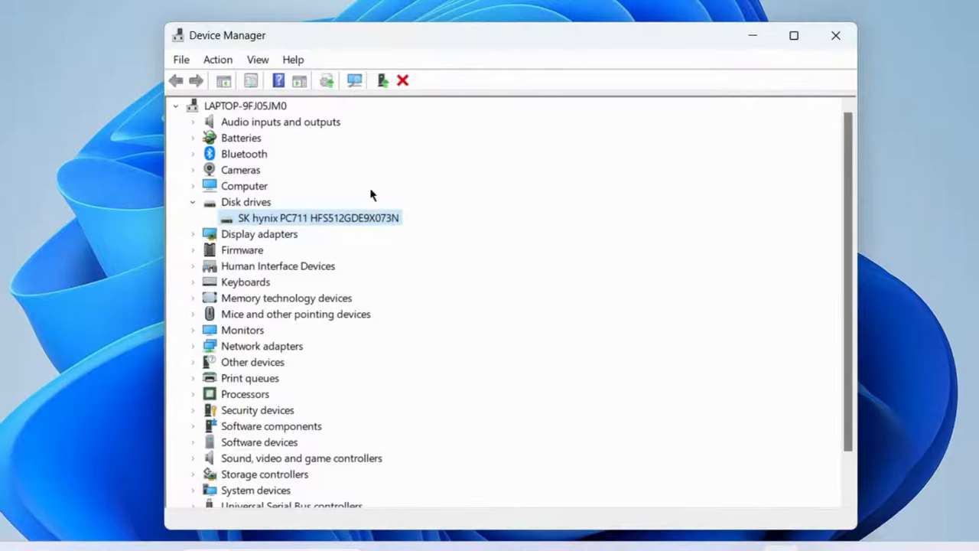
{"action": "mouse_move", "coordinate": [584, 266]}
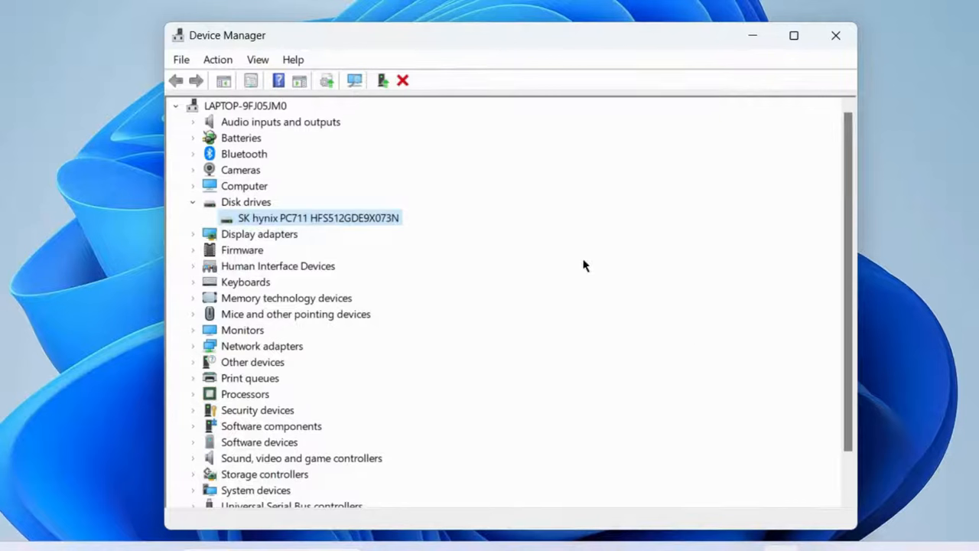
{"action": "mouse_move", "coordinate": [269, 226]}
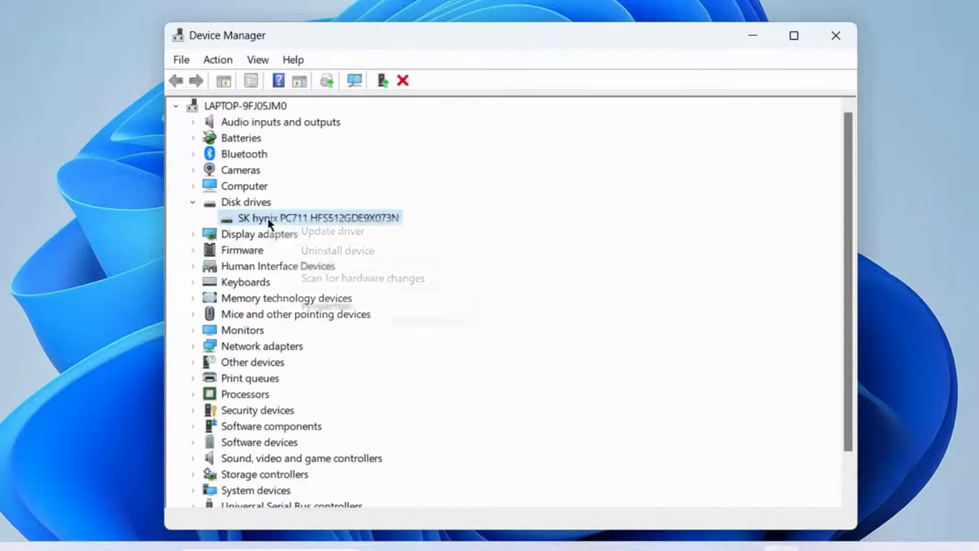
- Uninstall the SK hynix PC711 disk drive and confirm the removal warning
{"action": "right_click", "coordinate": [293, 218]}
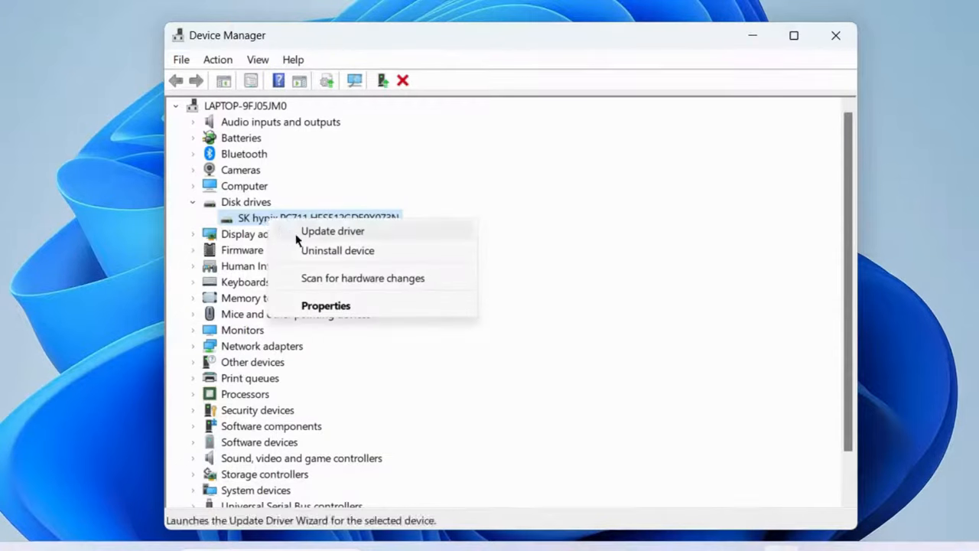
{"action": "mouse_move", "coordinate": [336, 257]}
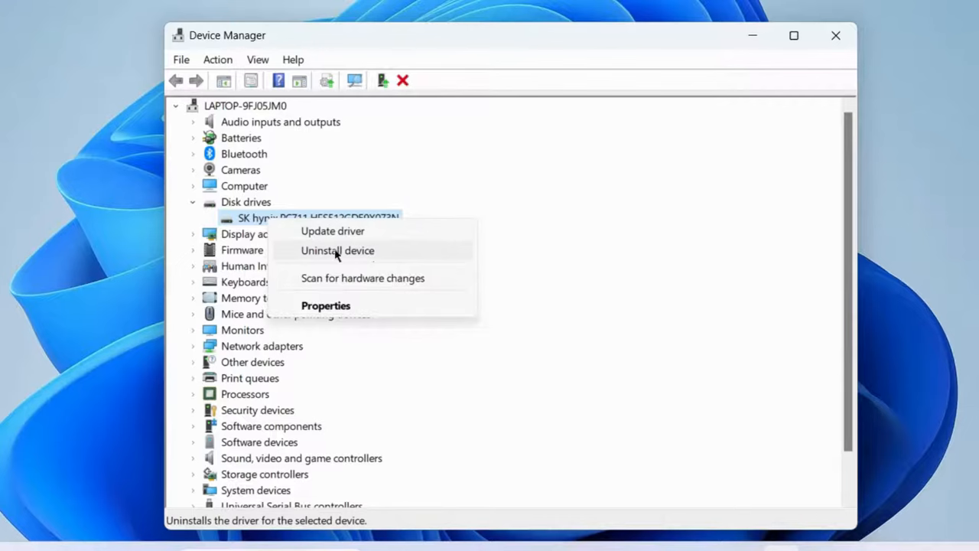
{"action": "left_click", "coordinate": [337, 251]}
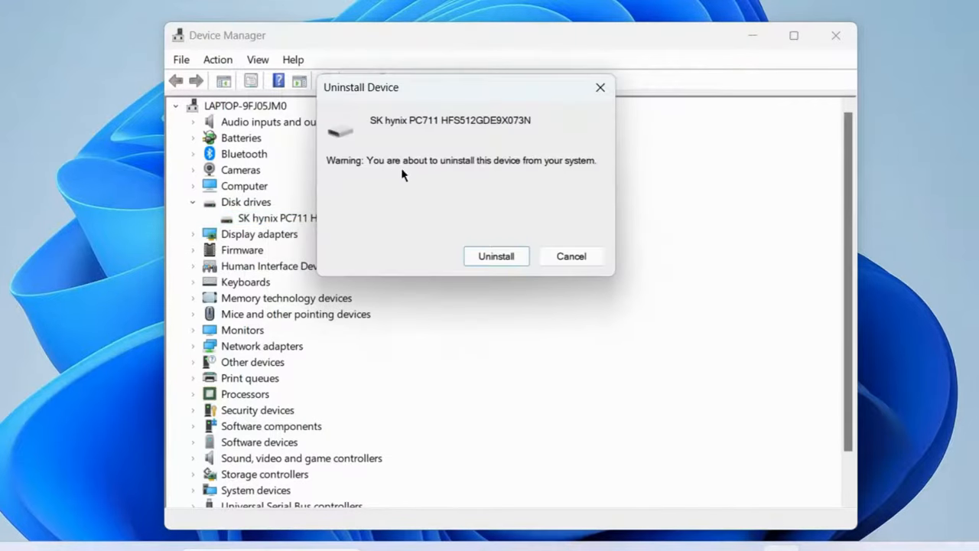
{"action": "mouse_move", "coordinate": [510, 257]}
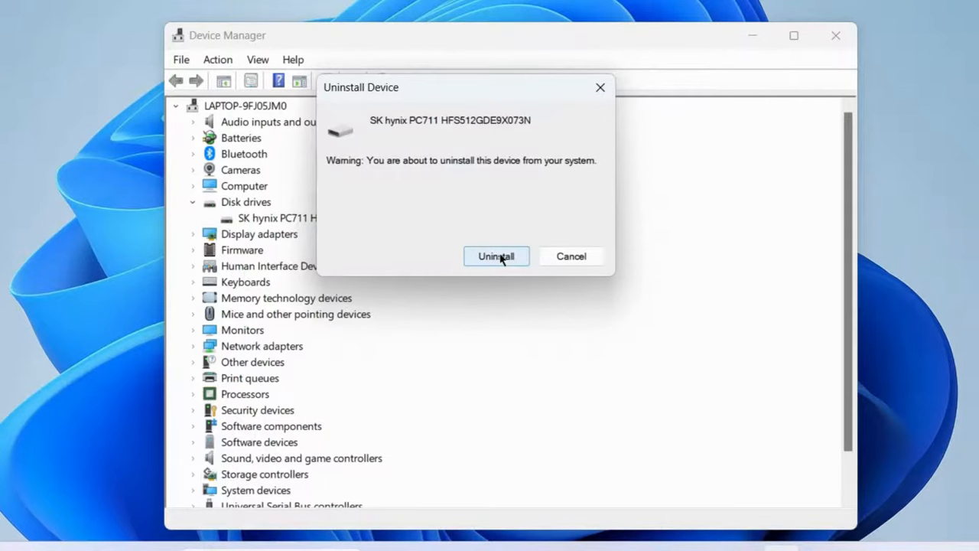
{"action": "left_click", "coordinate": [496, 256]}
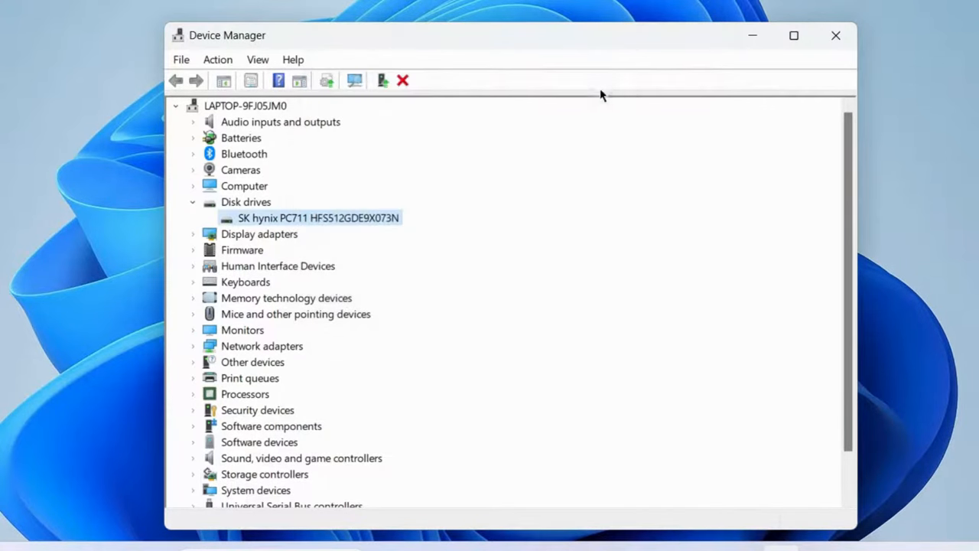
{"action": "mouse_move", "coordinate": [834, 36]}
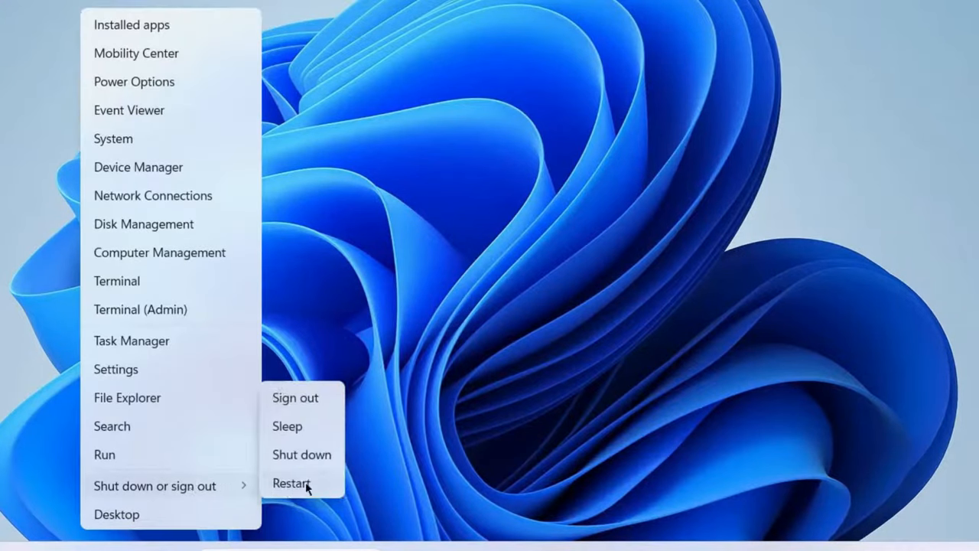
{"action": "mouse_move", "coordinate": [315, 468]}
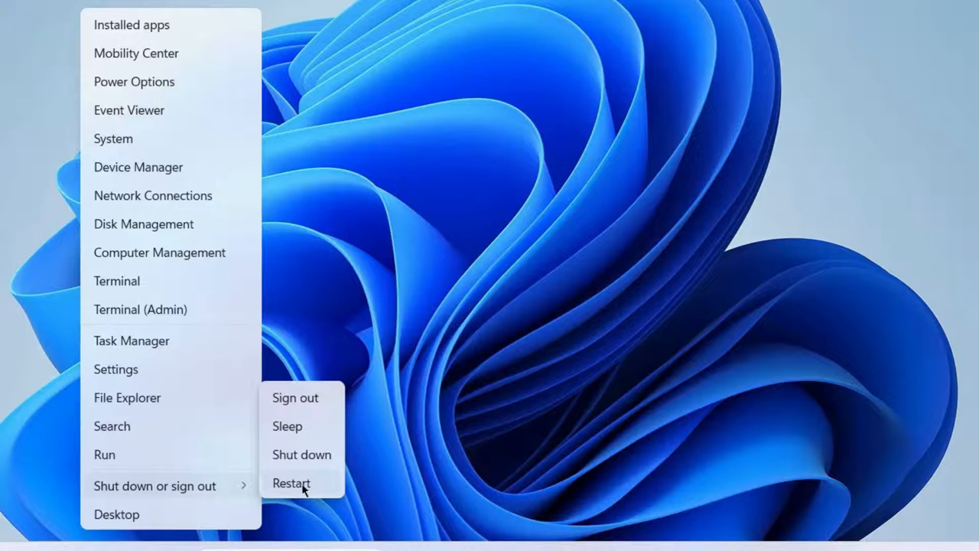
- Restart the computer from the Start menu's power options
{"action": "left_click", "coordinate": [291, 483]}
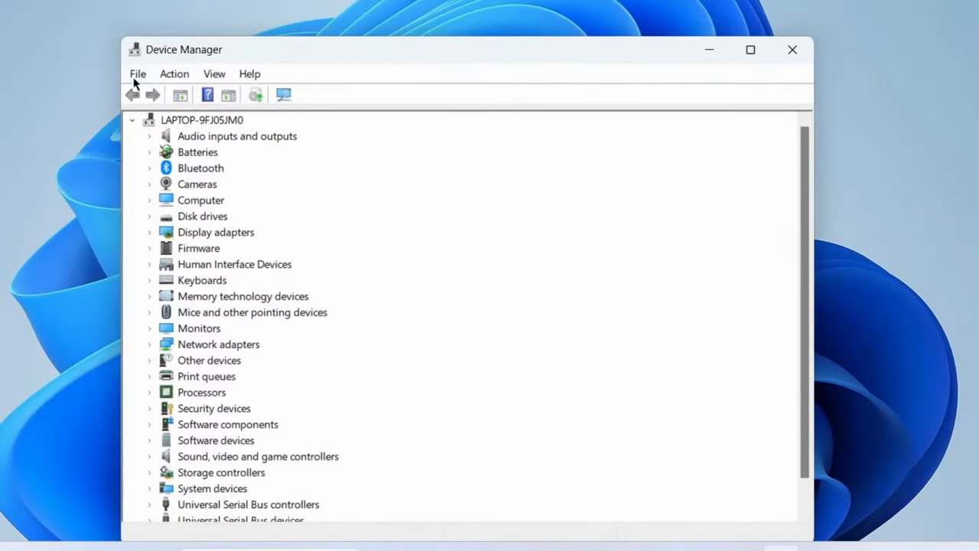
- Start a Scan for hardware changes from the Disk drives category
{"action": "left_click", "coordinate": [175, 73]}
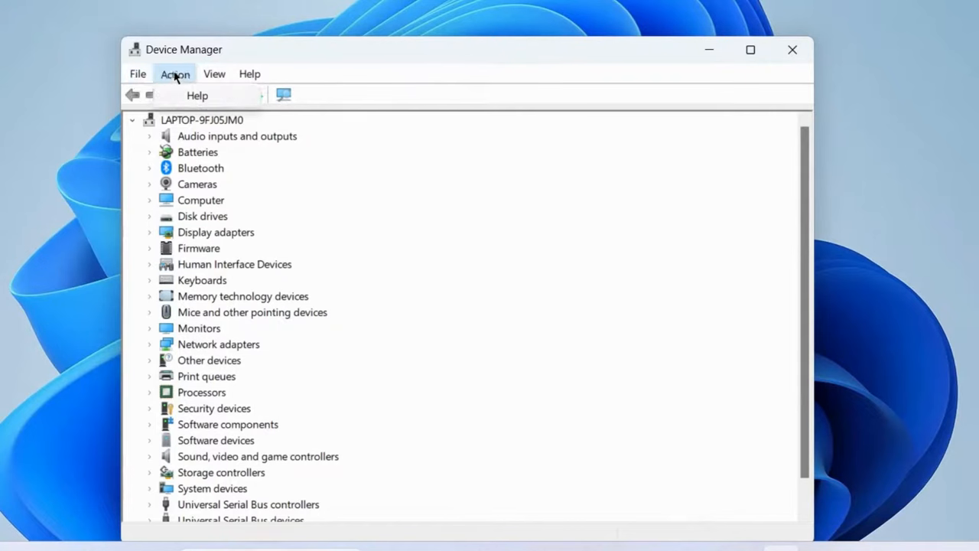
{"action": "left_click", "coordinate": [175, 74]}
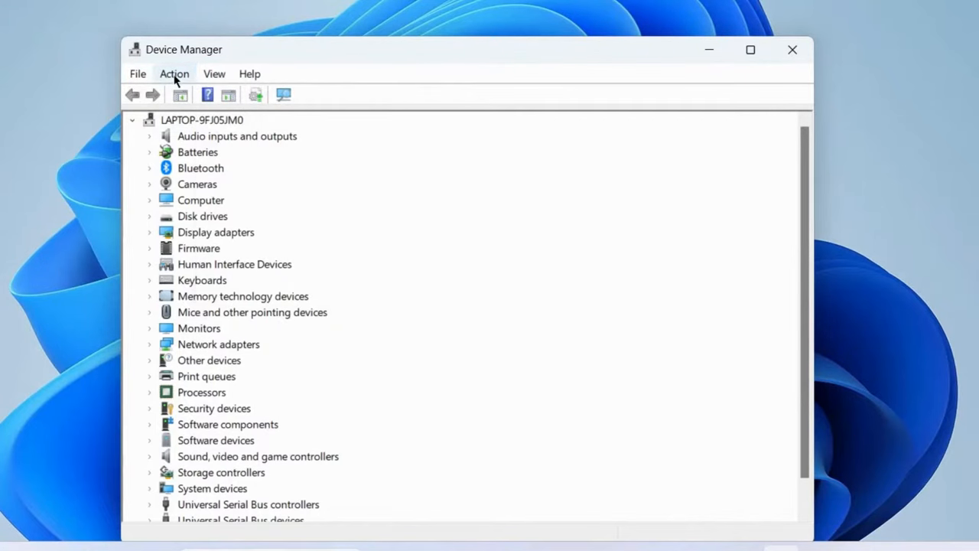
{"action": "left_click", "coordinate": [174, 73]}
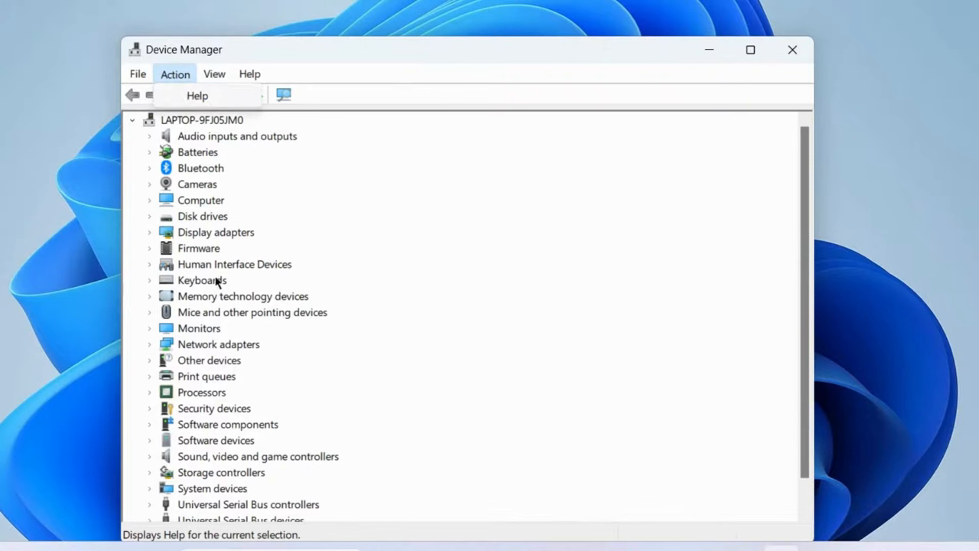
{"action": "mouse_move", "coordinate": [189, 223]}
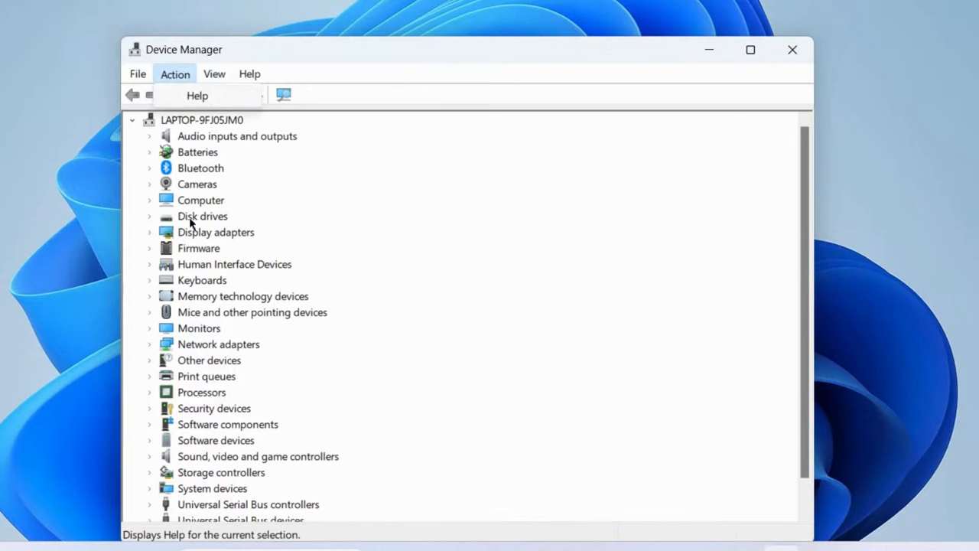
{"action": "right_click", "coordinate": [201, 216]}
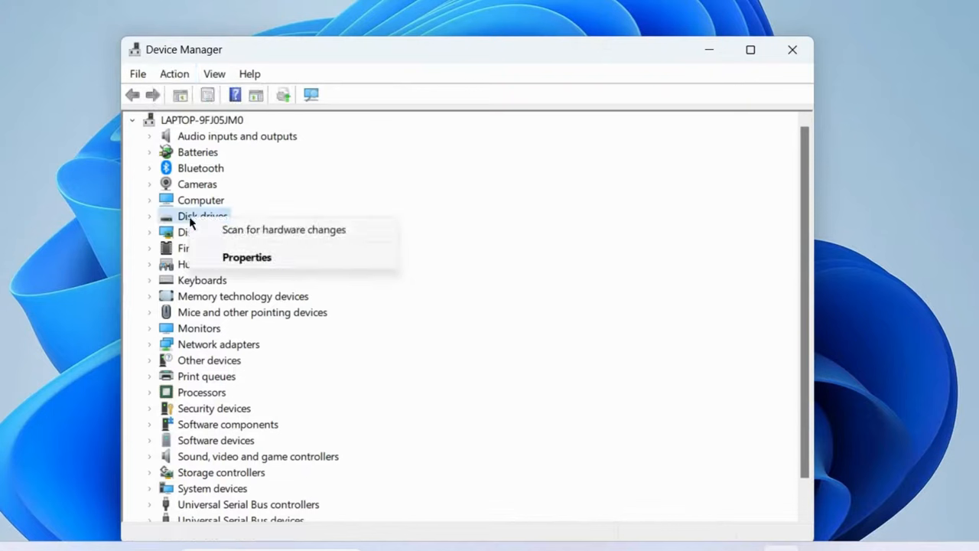
{"action": "left_click", "coordinate": [285, 230]}
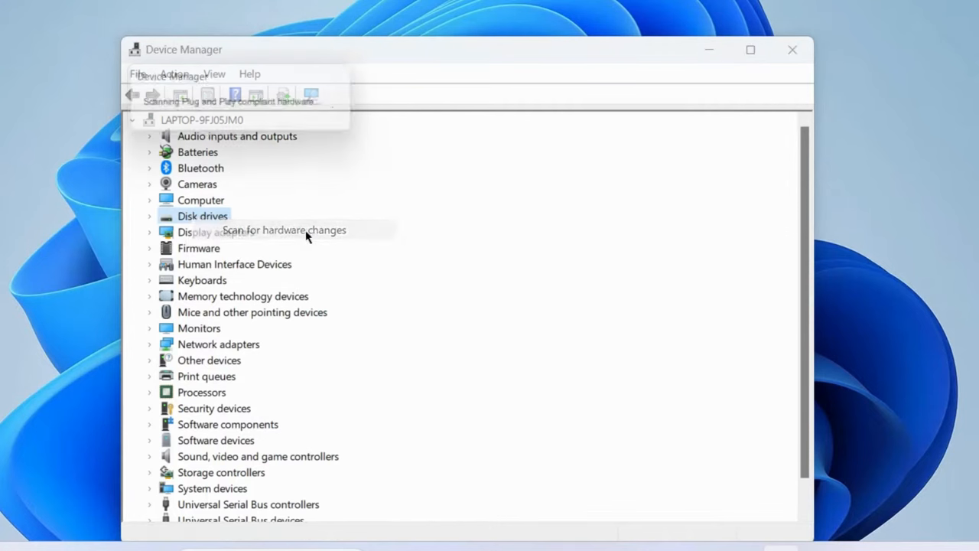